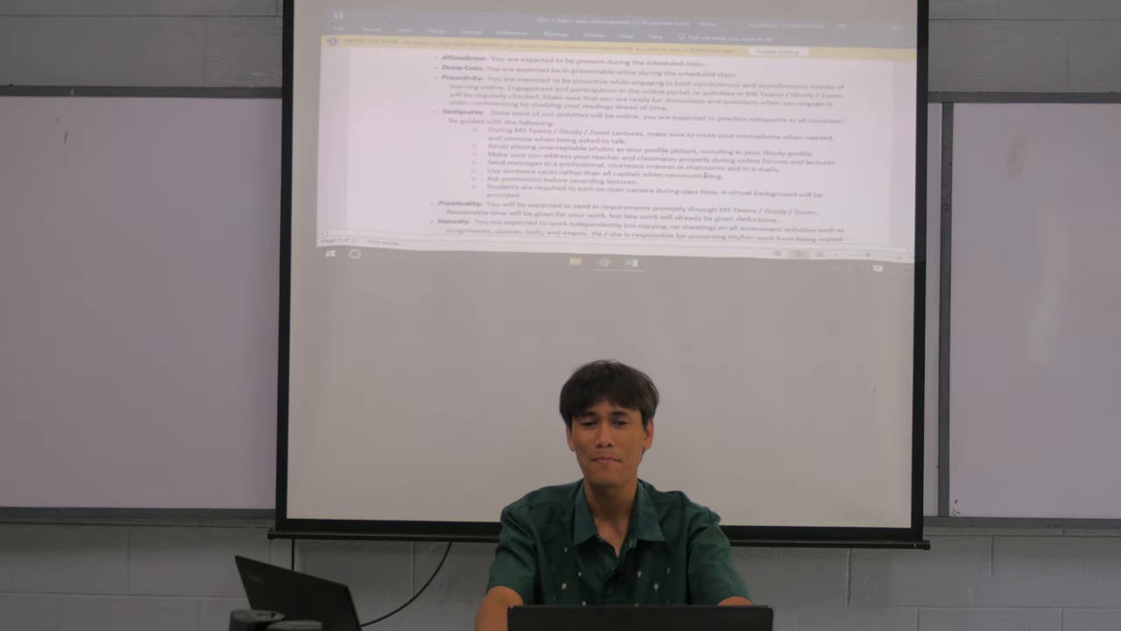
{"action": "scroll", "scroll_direction": "down", "scroll_amount": 3}
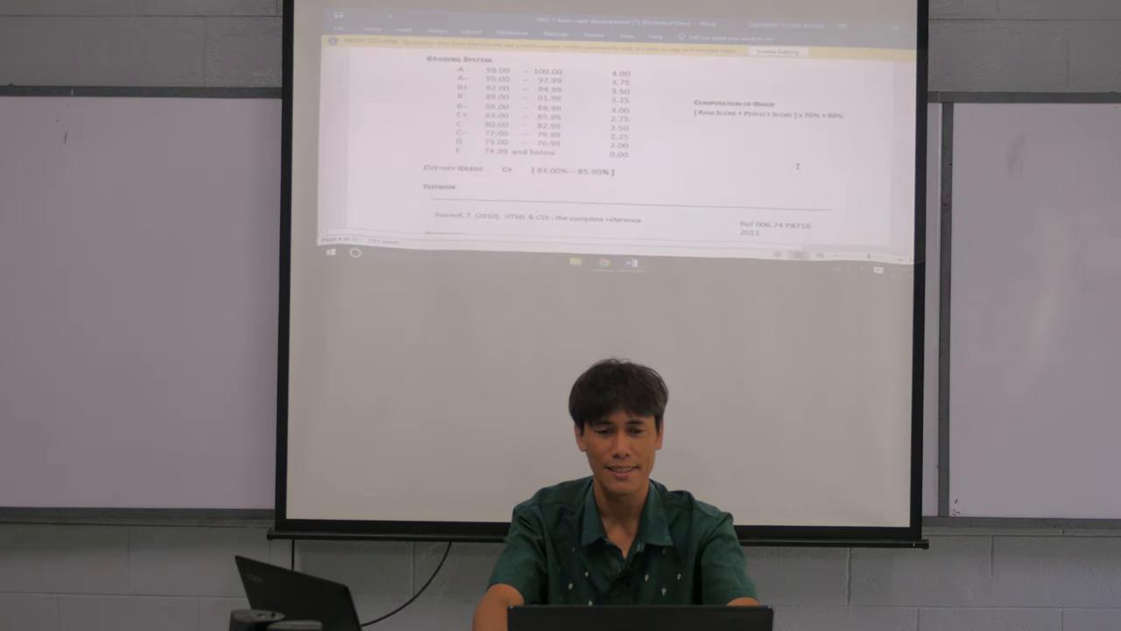
{"action": "scroll", "scroll_direction": "down", "scroll_amount": 3}
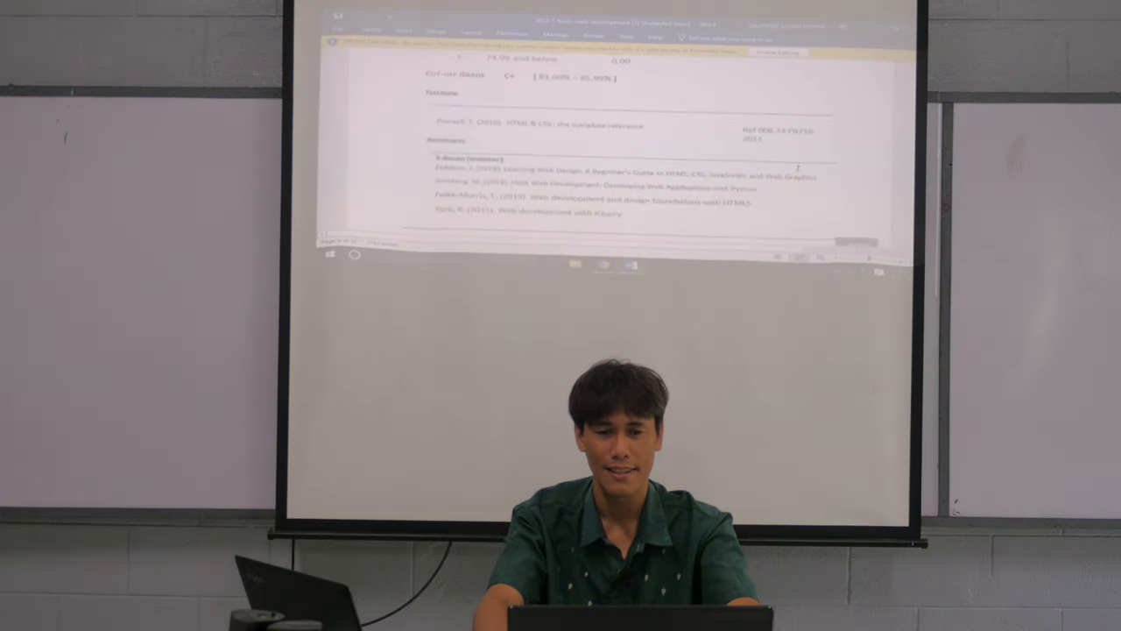